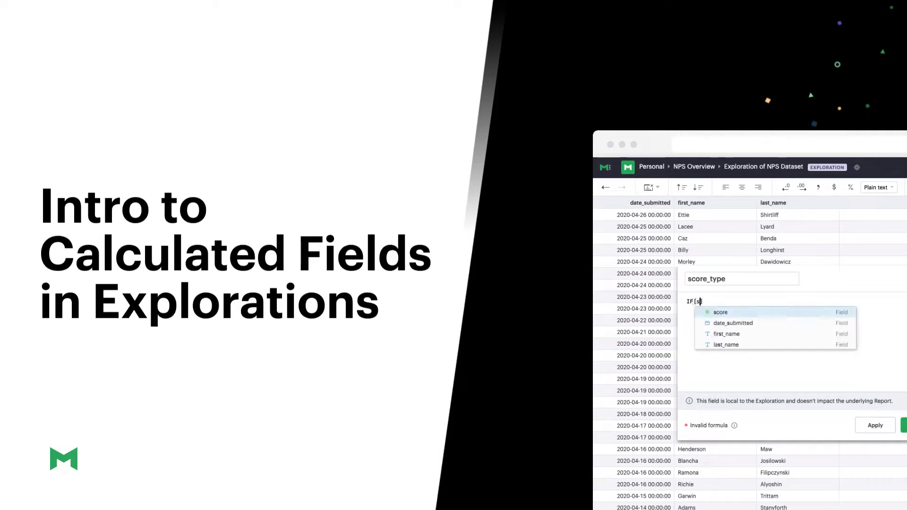
Bring up the NPS Overview report with its NPS by Type pie chart
left_click(720, 312)
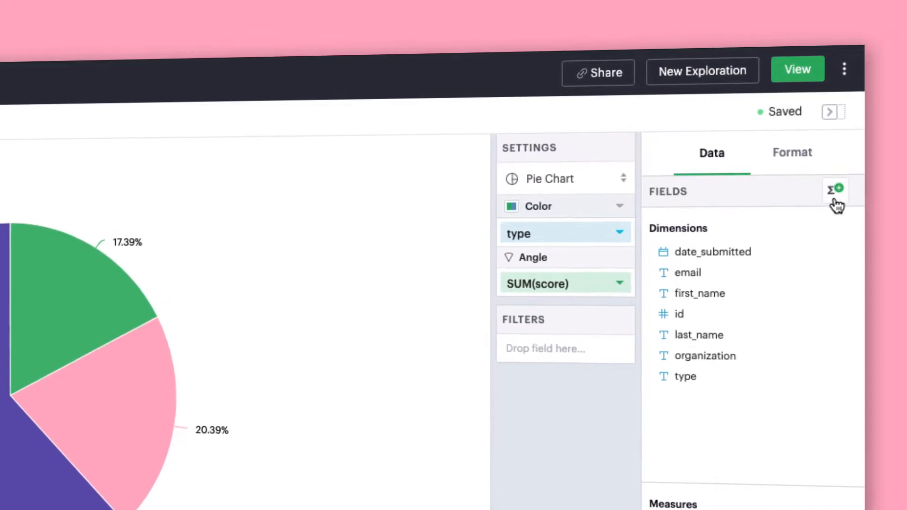
left_click(798, 69)
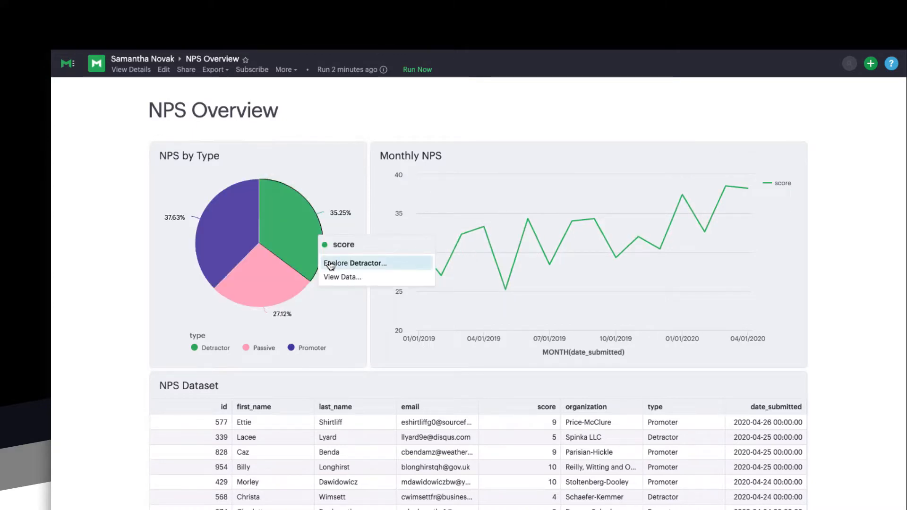
Start an exploration from the Detractor slice, listing the NPS dataset as a table
left_click(355, 264)
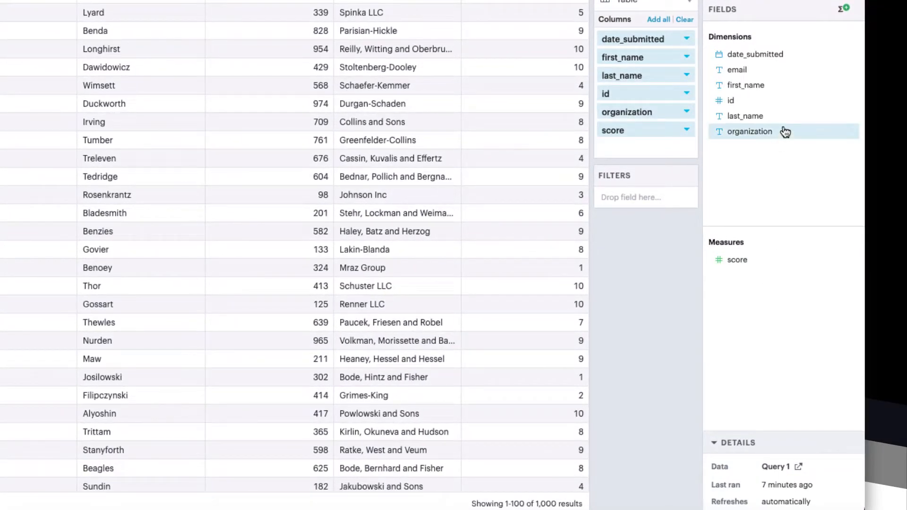
mouse_move(786, 69)
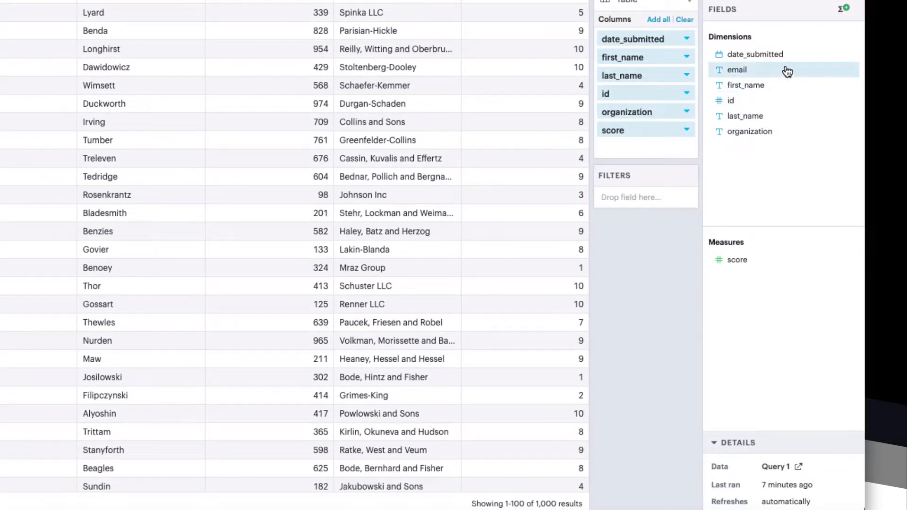
mouse_move(767, 20)
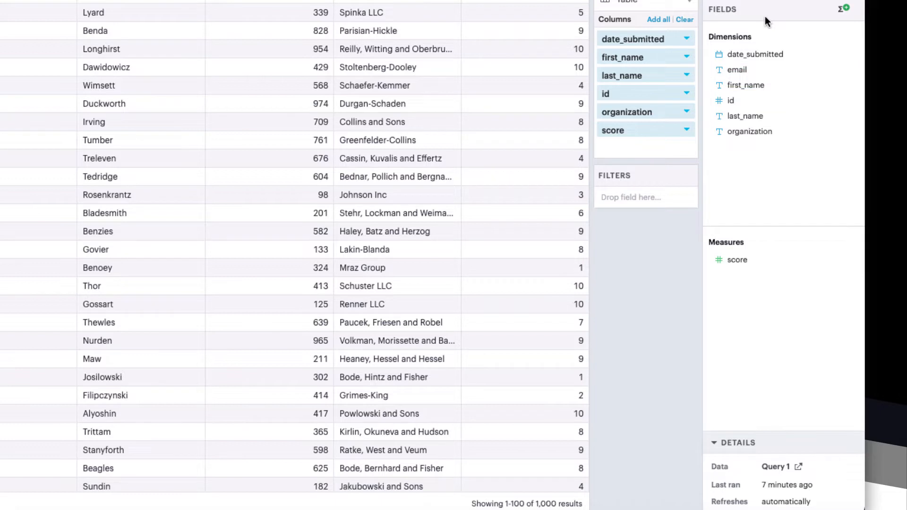
mouse_move(777, 22)
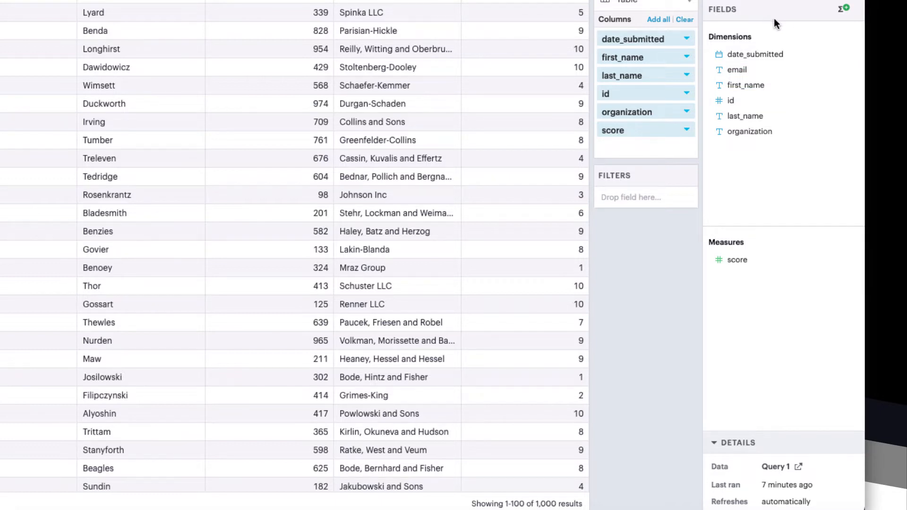
mouse_move(845, 8)
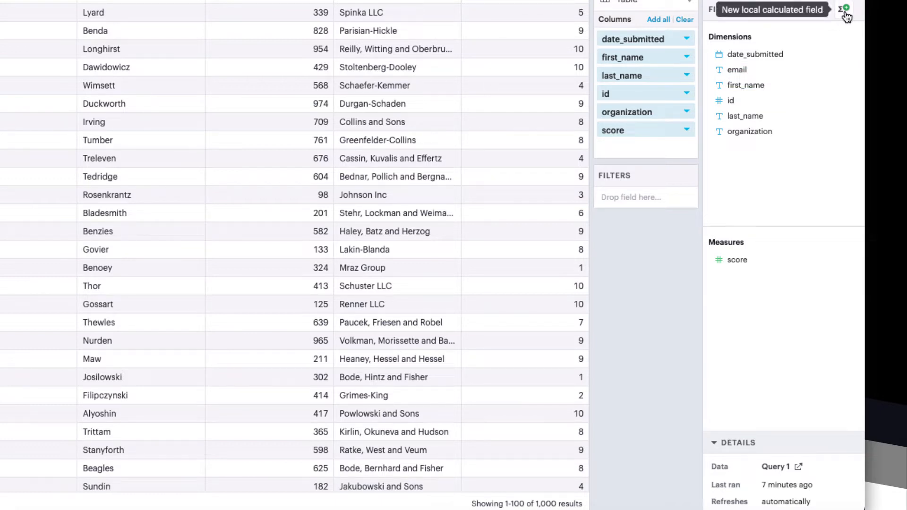
mouse_move(829, 31)
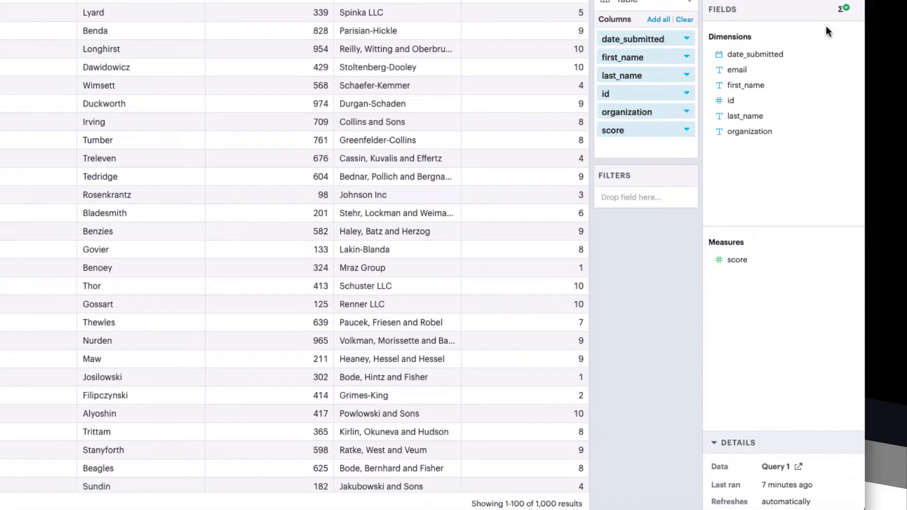
mouse_move(811, 25)
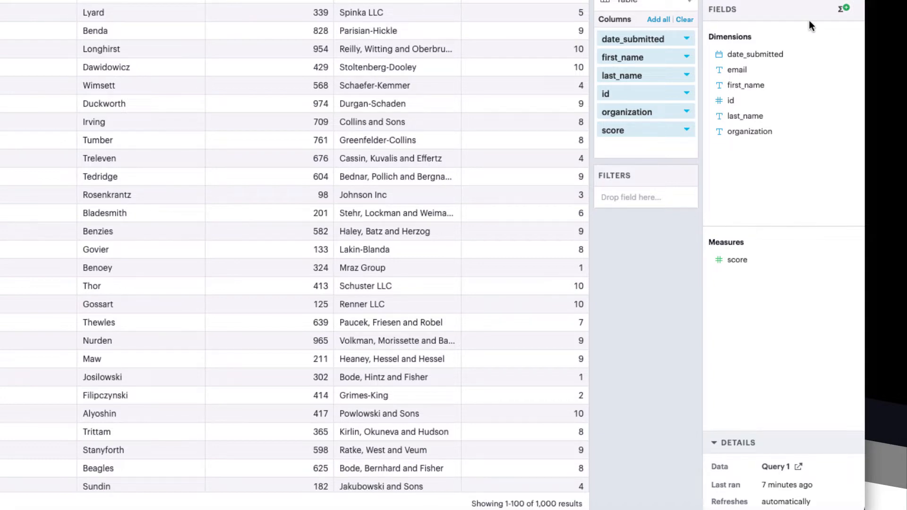
scroll("up", 3)
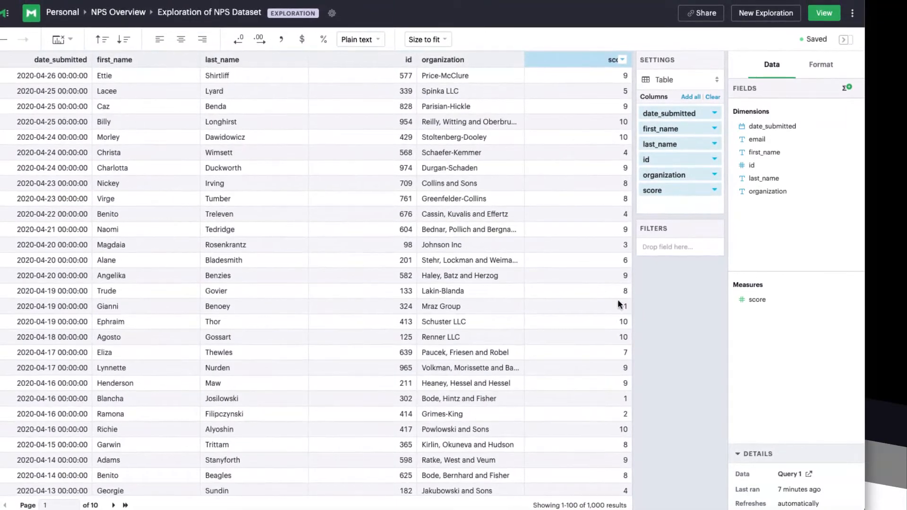
scroll("down", 3)
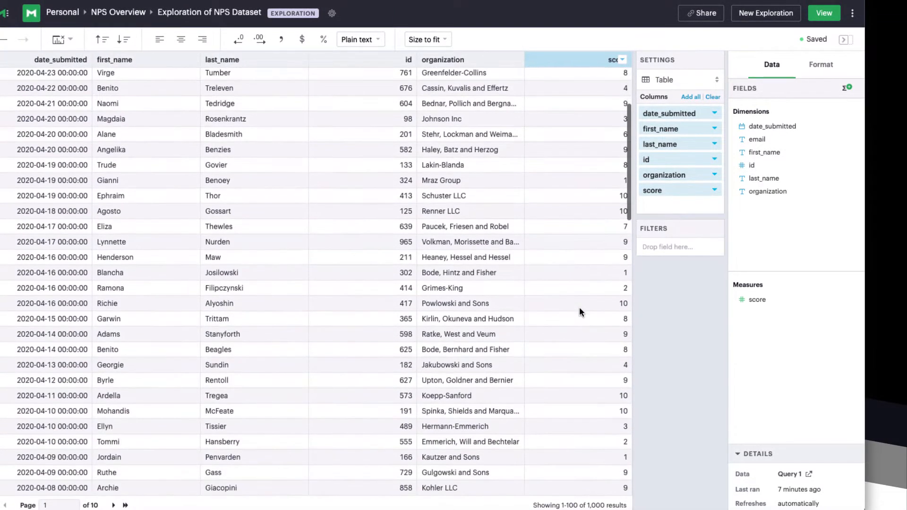
scroll("down", 3)
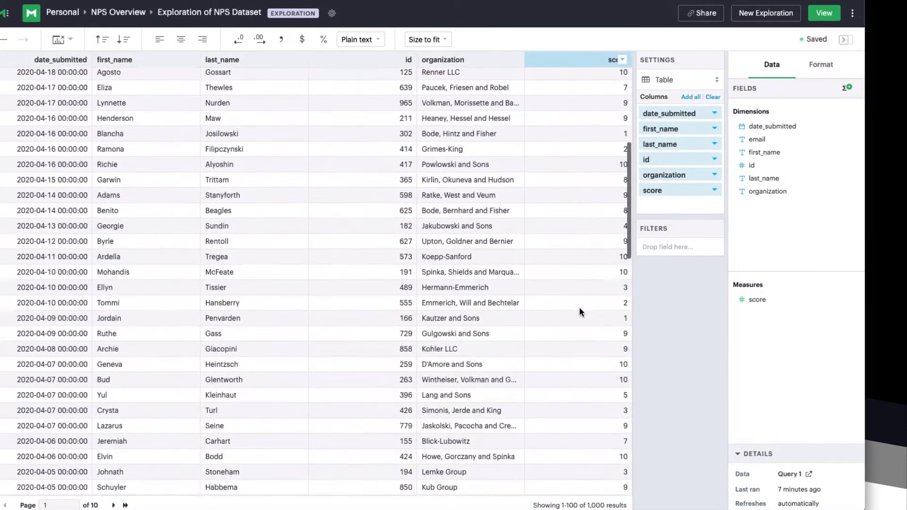
scroll("down", 3)
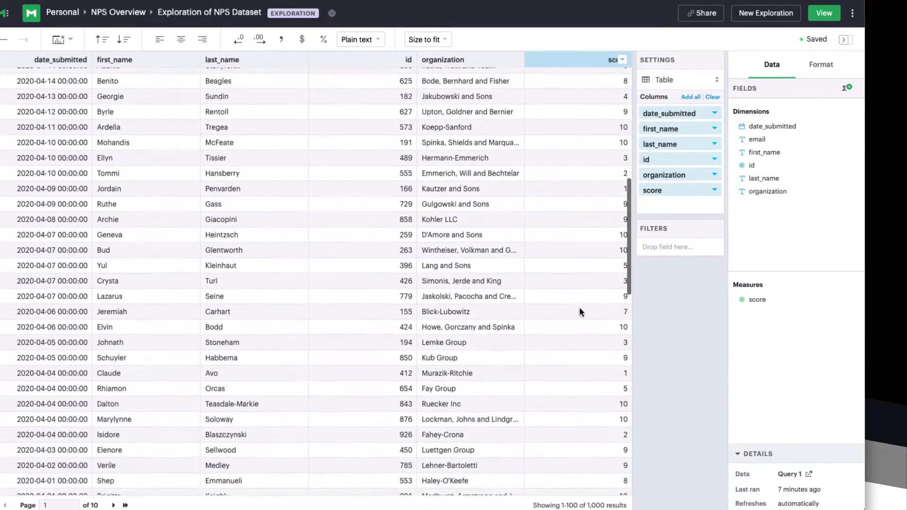
scroll("down", 3)
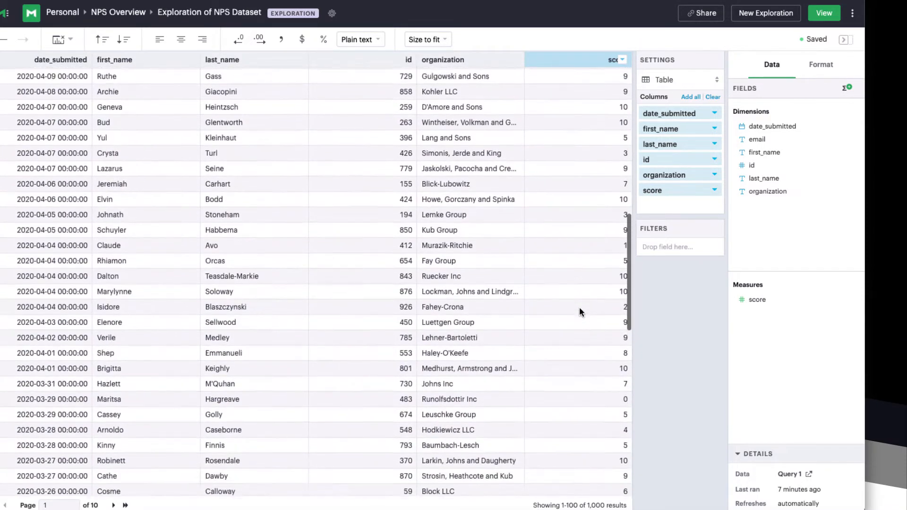
scroll("down", 3)
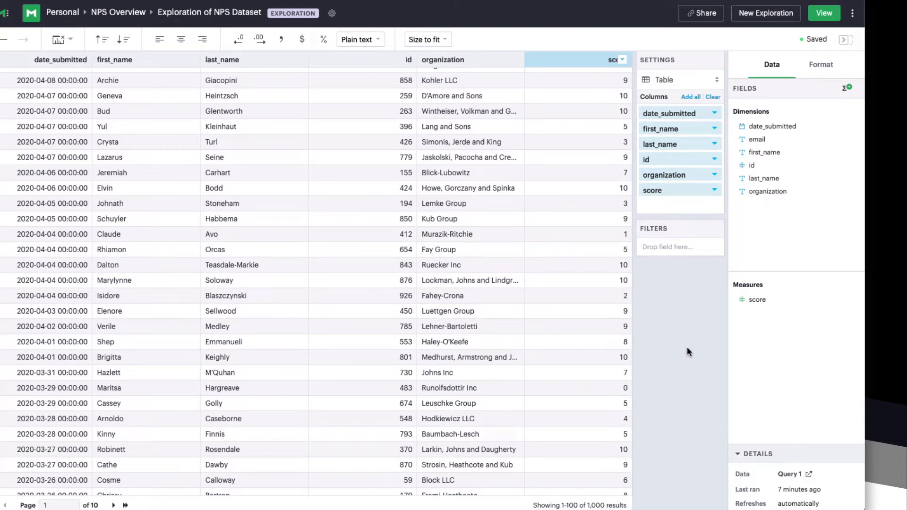
mouse_move(682, 375)
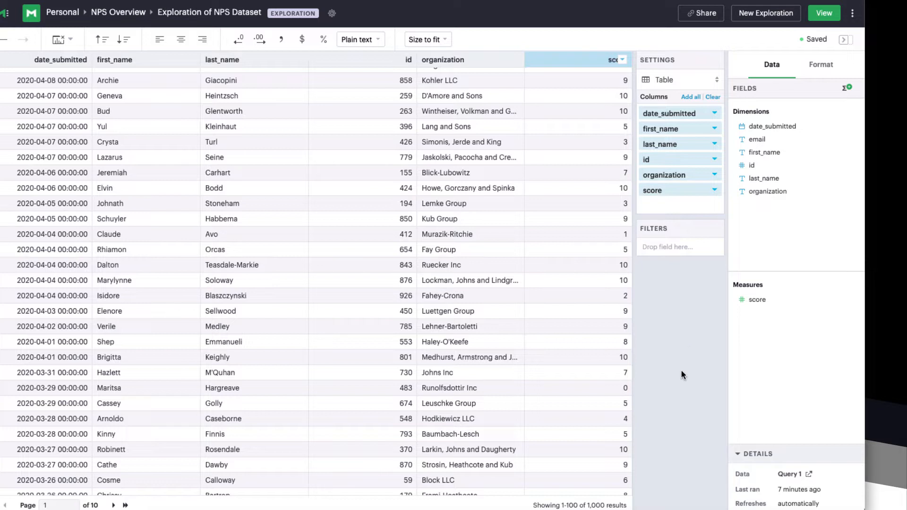
mouse_move(651, 378)
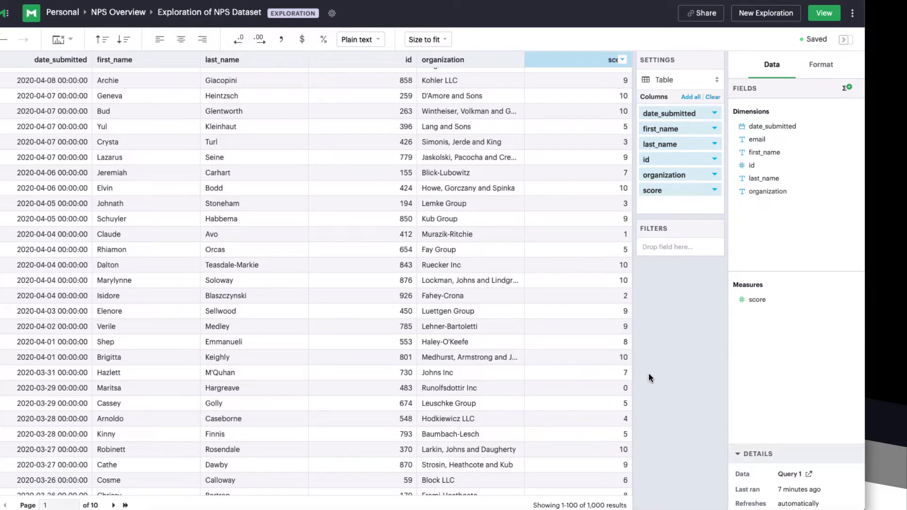
mouse_move(655, 363)
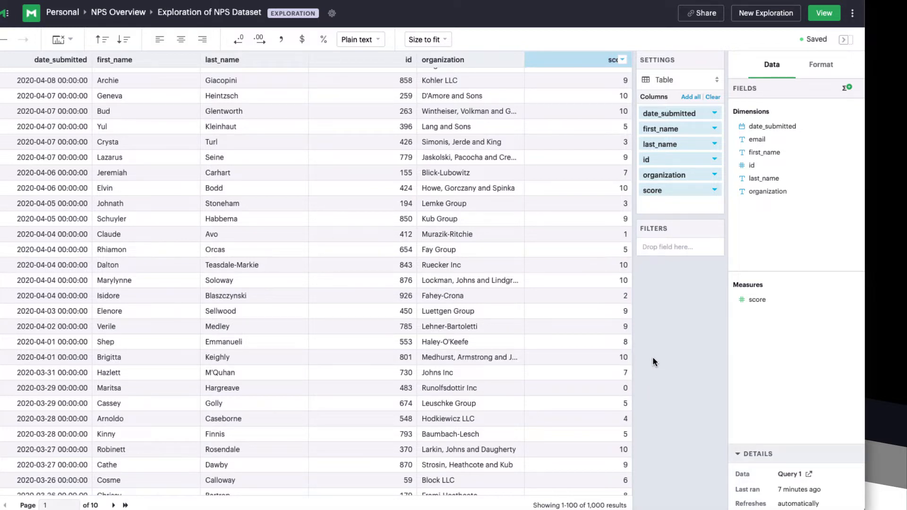
scroll("up", 3)
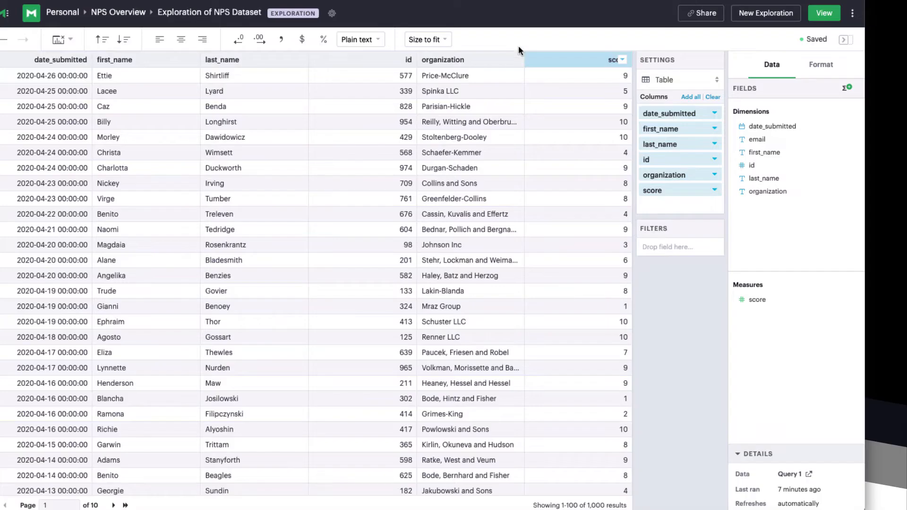
left_click(578, 75)
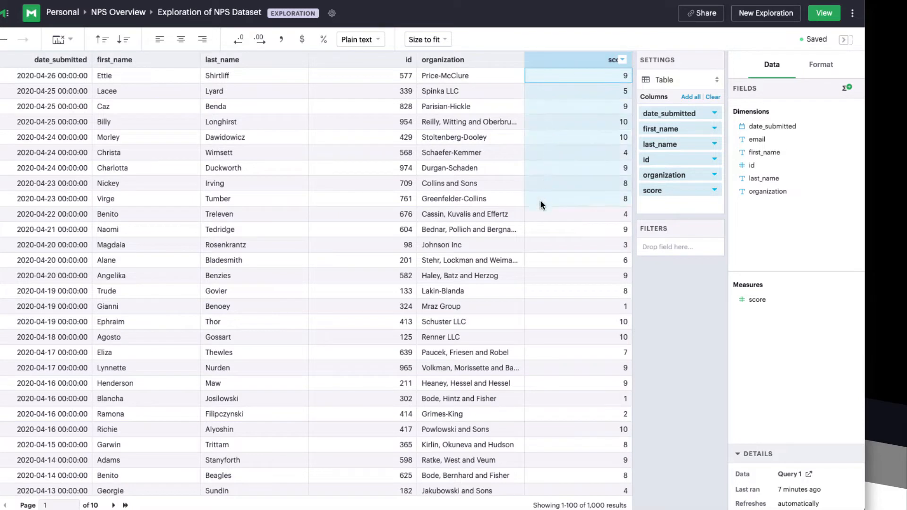
mouse_move(511, 40)
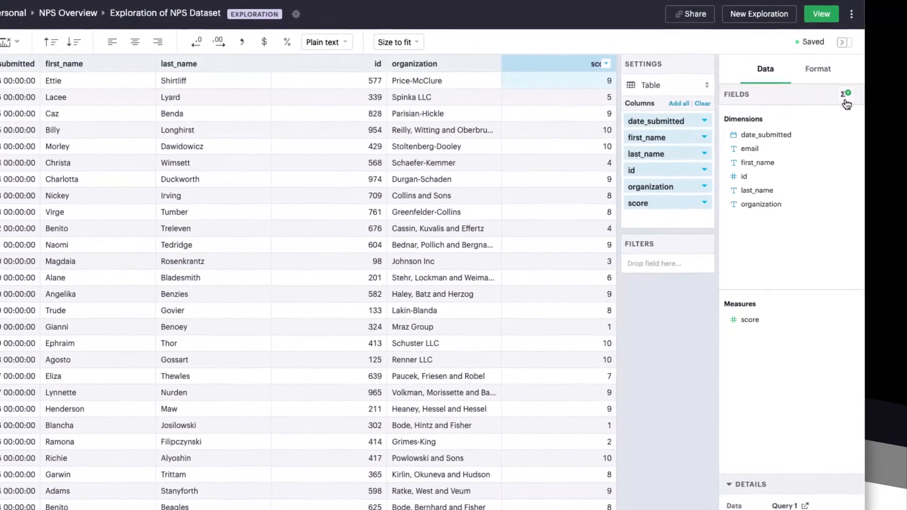
Start a new calculated field named score_type and look up the IF function's syntax
left_click(847, 93)
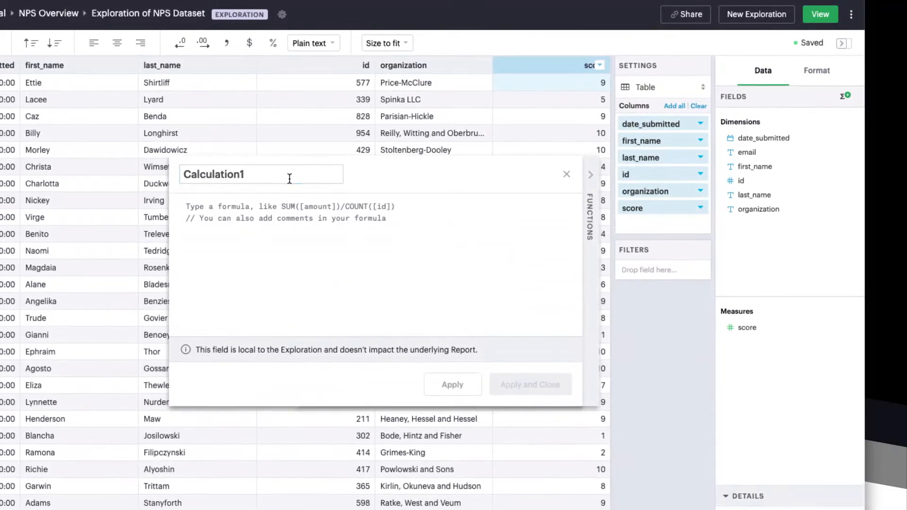
type("score_t")
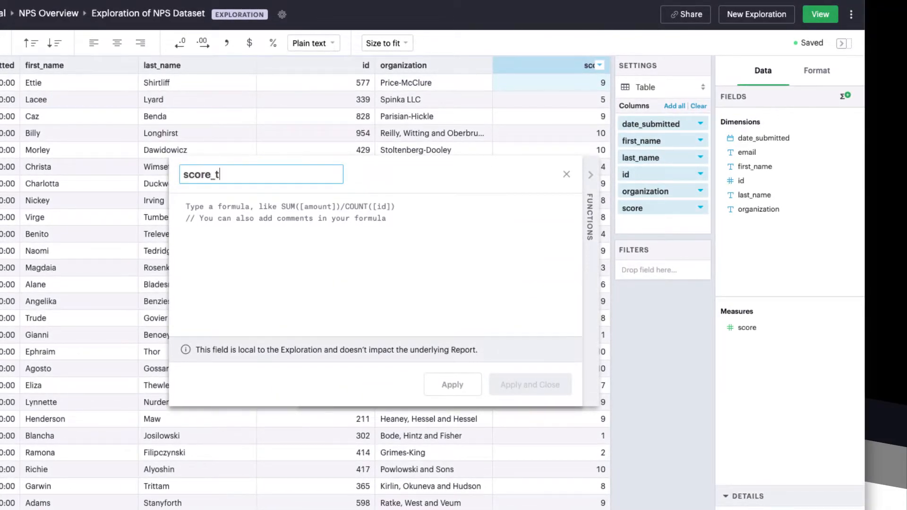
type("ype")
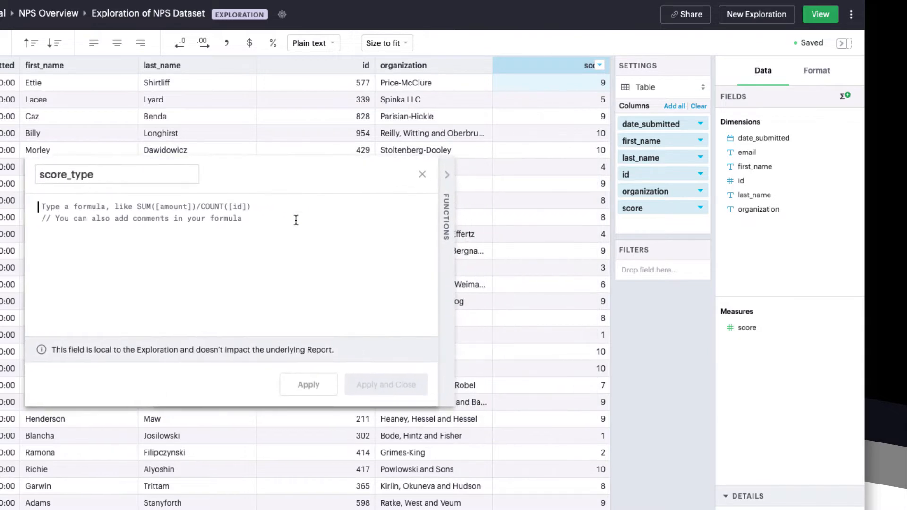
mouse_move(448, 228)
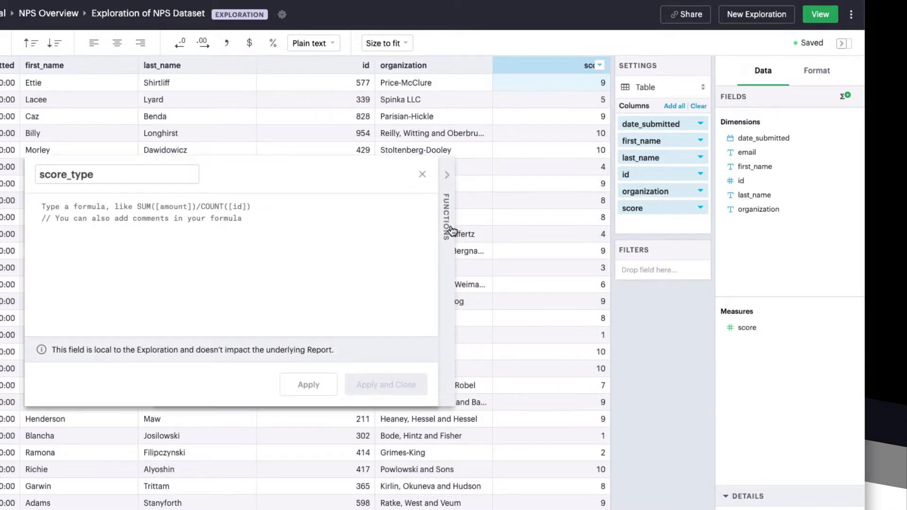
left_click(448, 218)
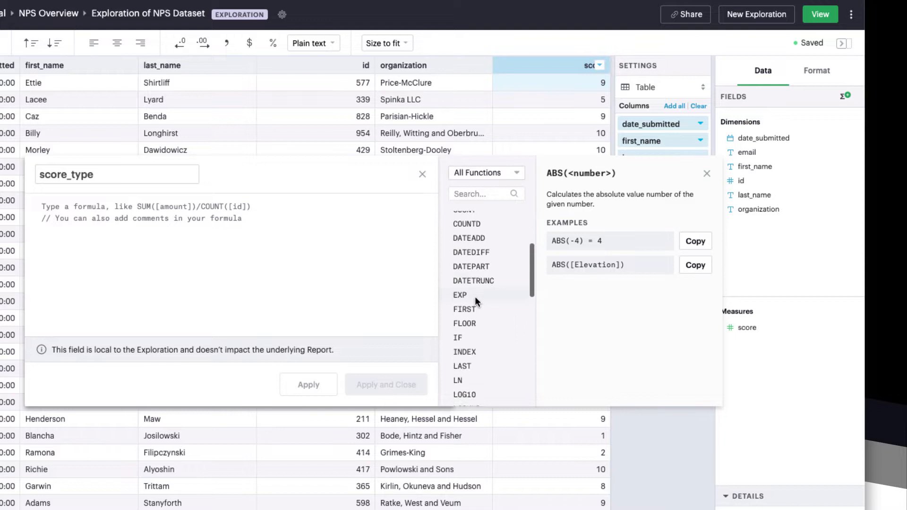
left_click(458, 338)
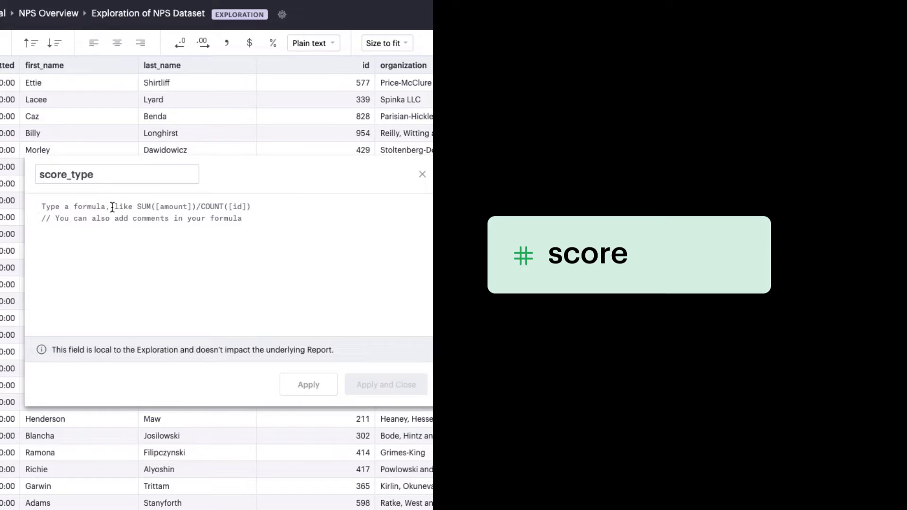
Define score_type as score >=9 Promoter, >=7 Passive, else Detractor, and apply it
type("IF[score]")
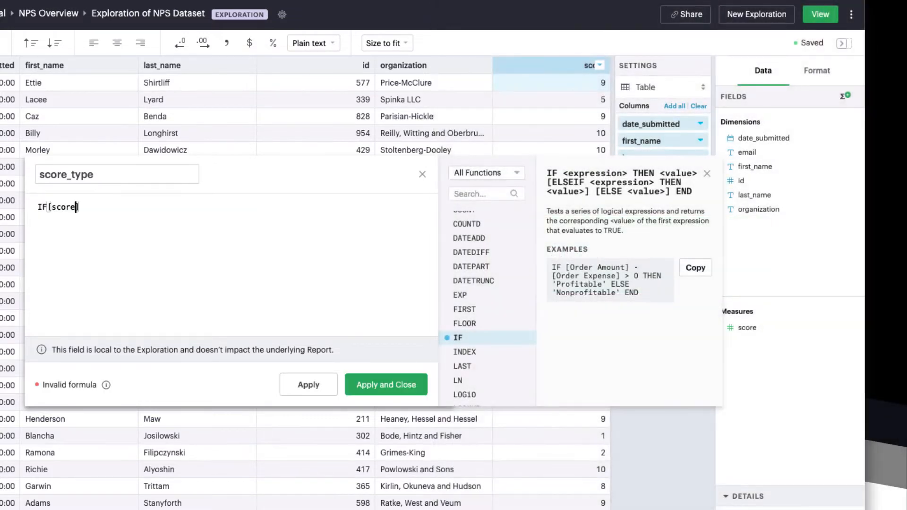
type(">")
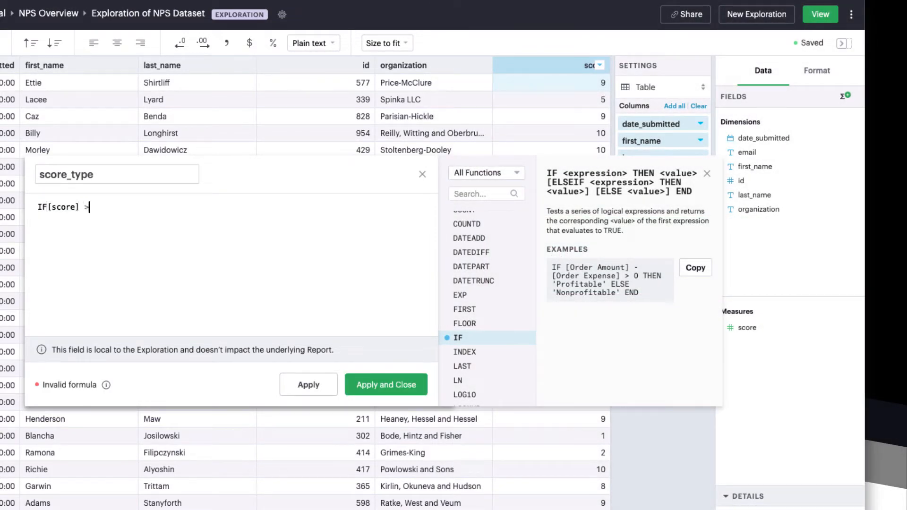
type("=9 THEN \"Promoter")
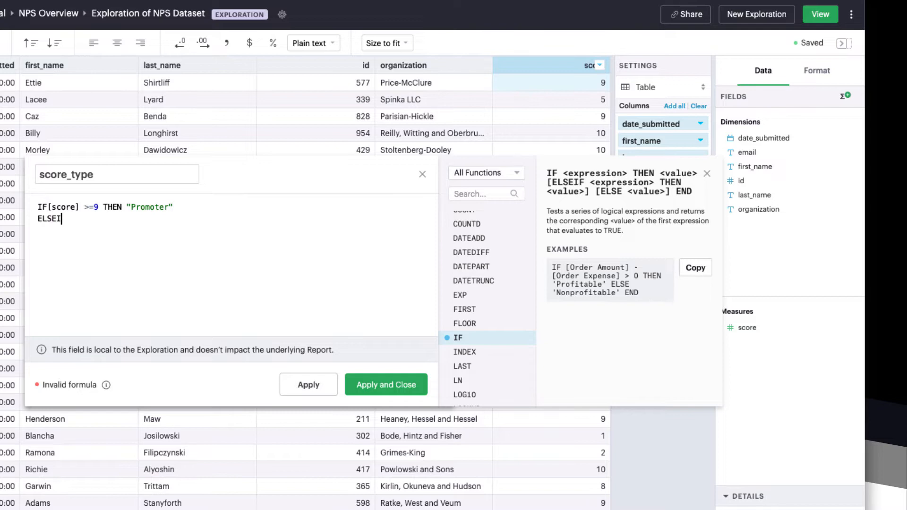
type("F[score]")
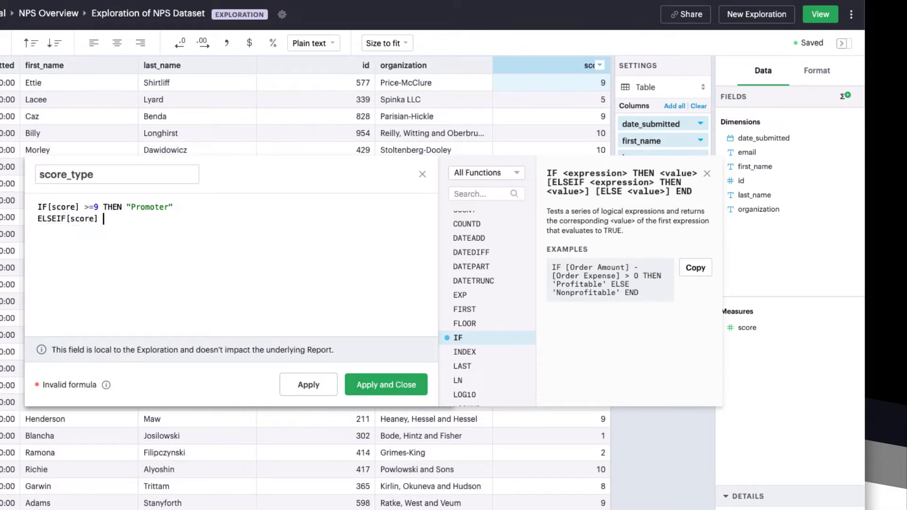
type(">=7 THEN \"Passive")
type("ELSE \"Detractor\"")
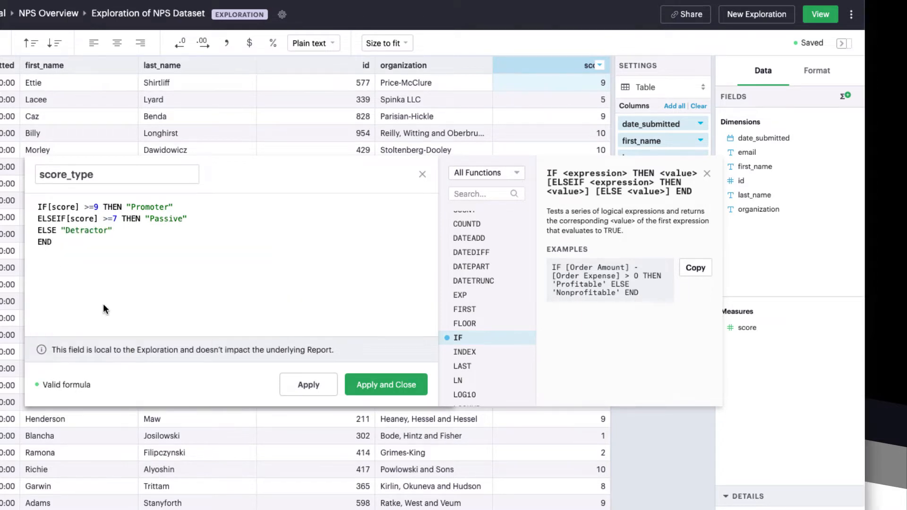
mouse_move(102, 371)
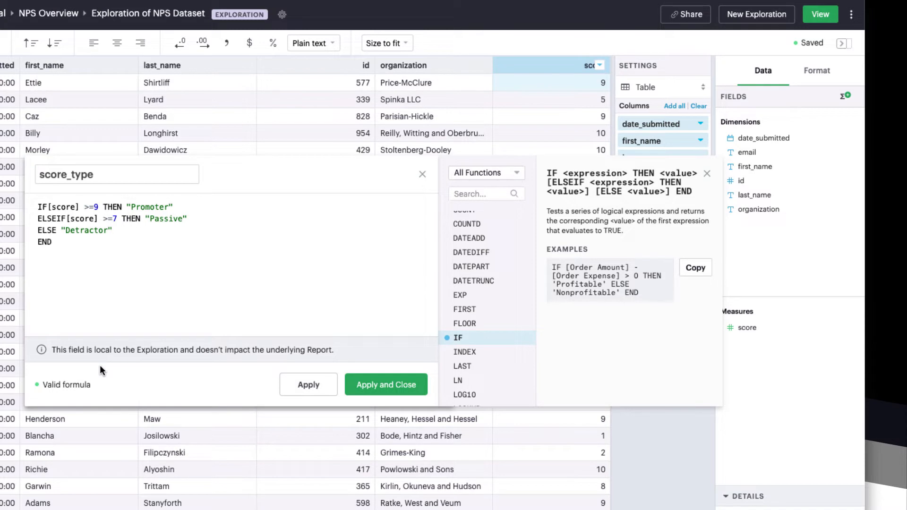
mouse_move(386, 385)
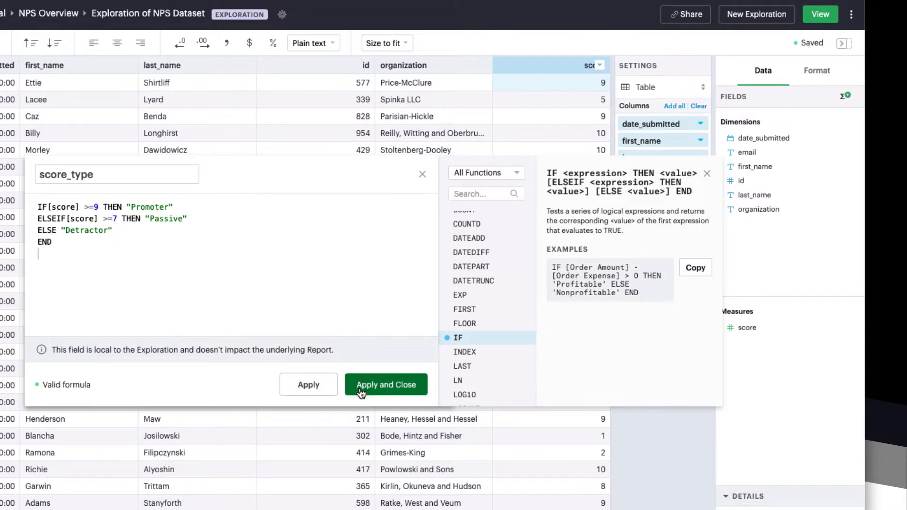
left_click(386, 384)
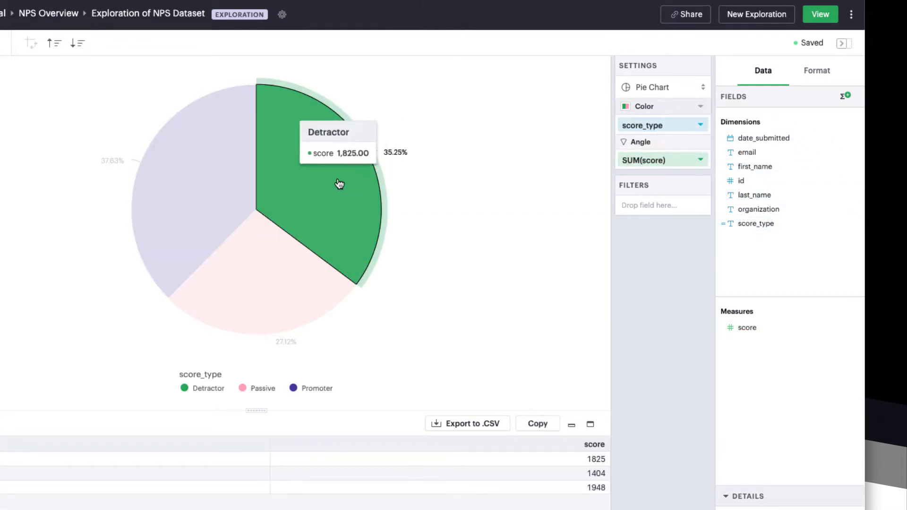
mouse_move(215, 228)
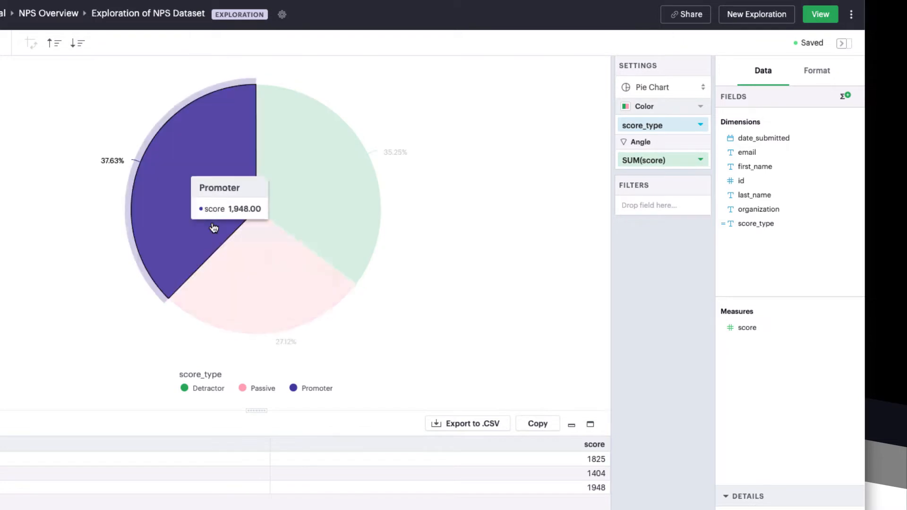
mouse_move(184, 197)
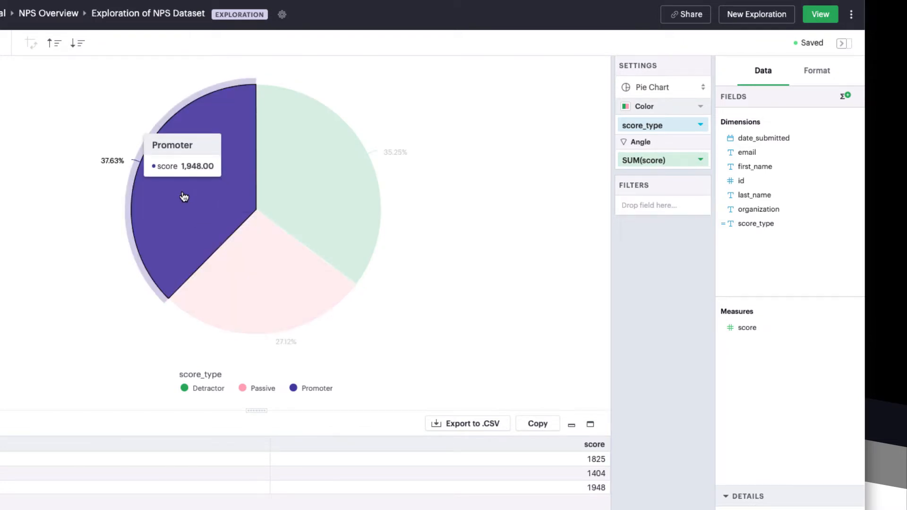
View the underlying records behind the Detractor slice of the pie chart
right_click(324, 145)
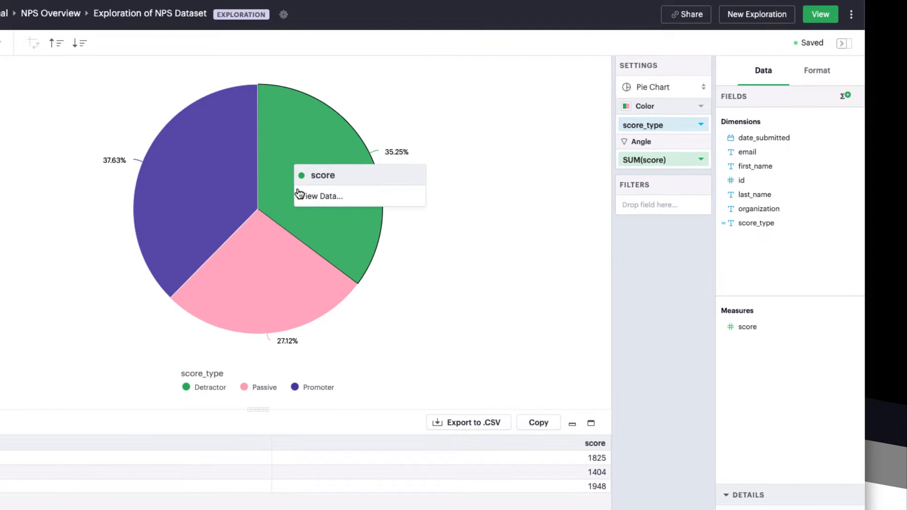
left_click(323, 196)
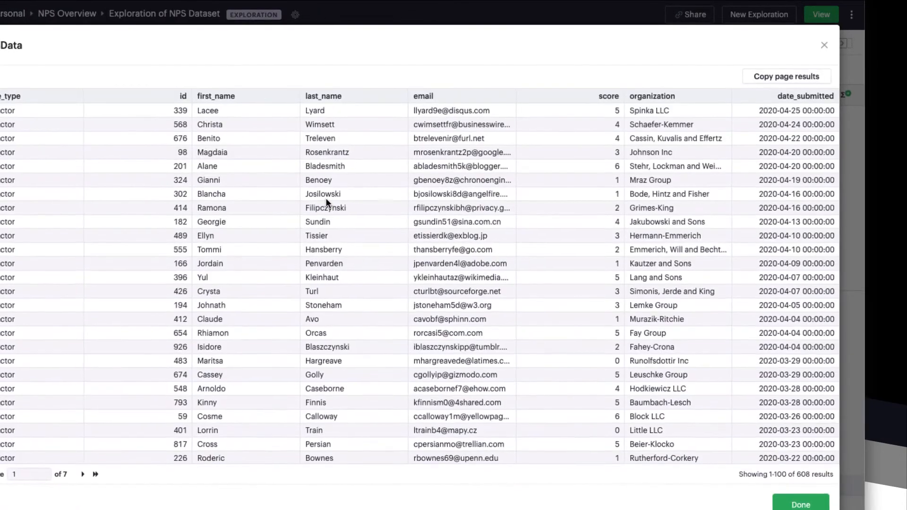
Dismiss the Detractor records list with Done
left_click(470, 106)
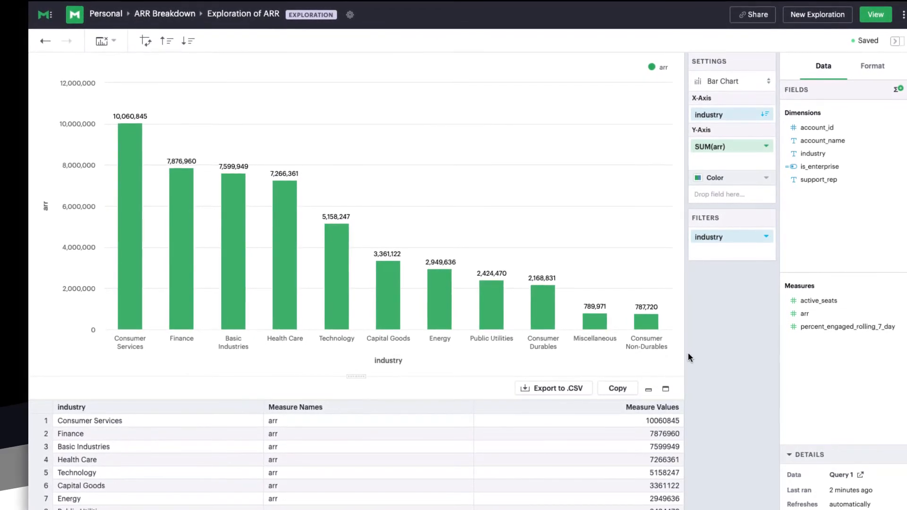
mouse_move(728, 353)
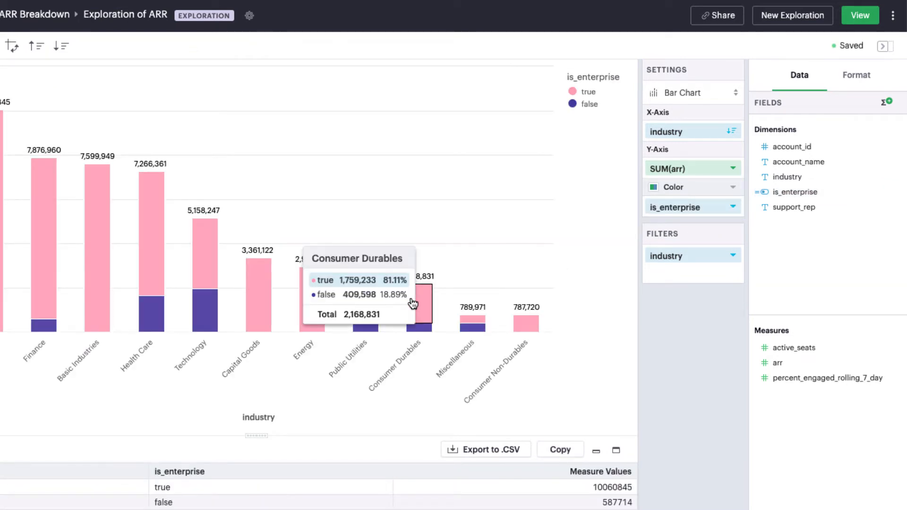
mouse_move(425, 332)
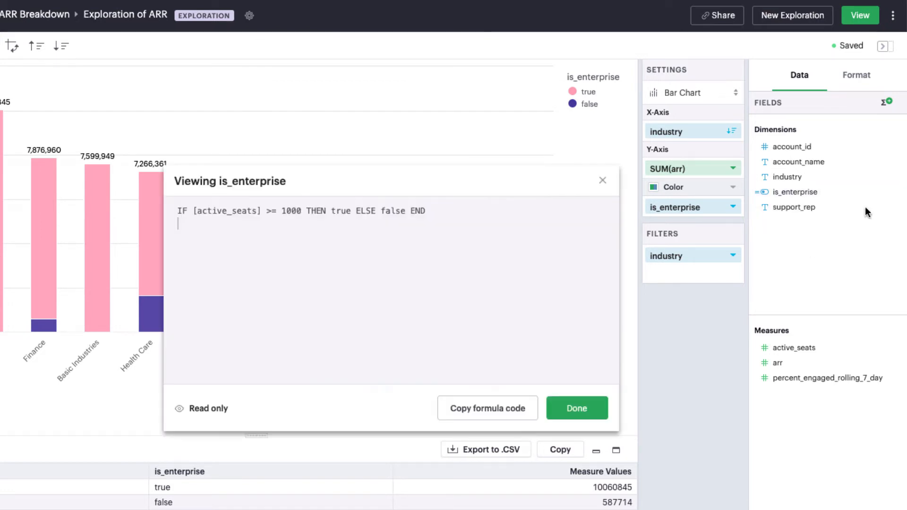
mouse_move(429, 261)
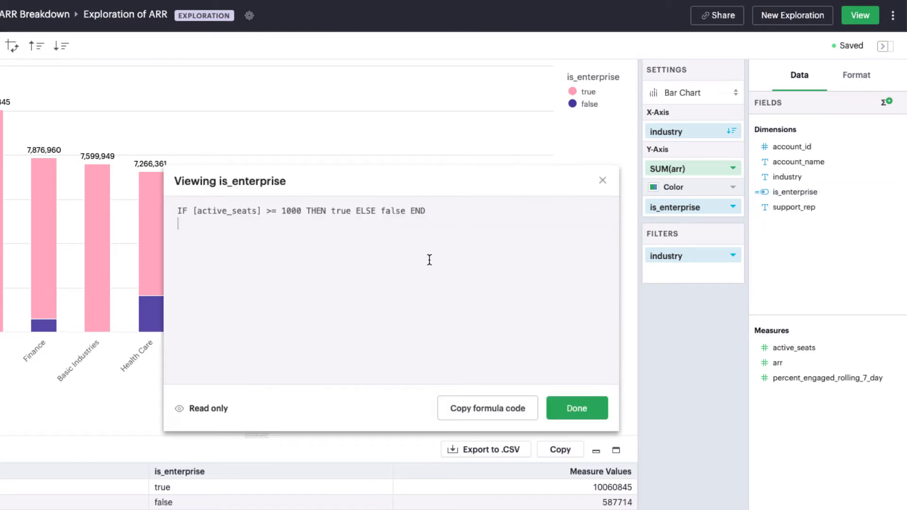
mouse_move(225, 270)
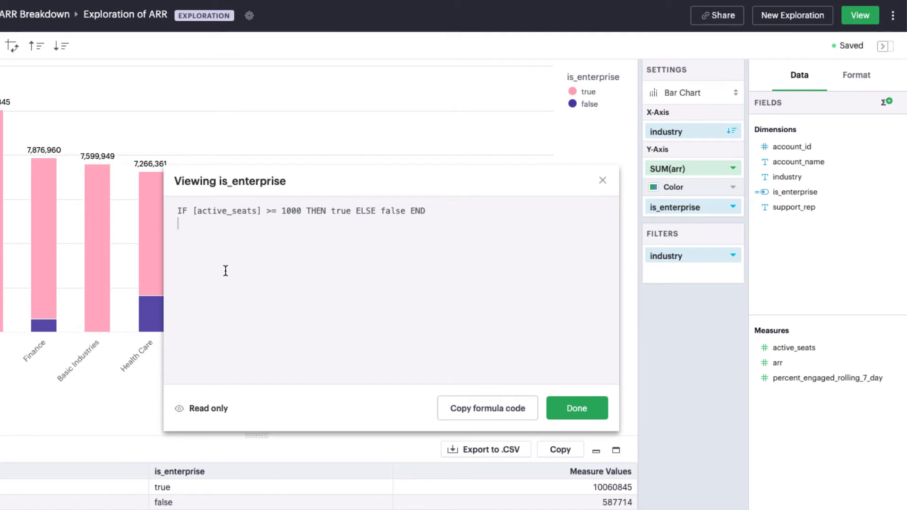
mouse_move(576, 408)
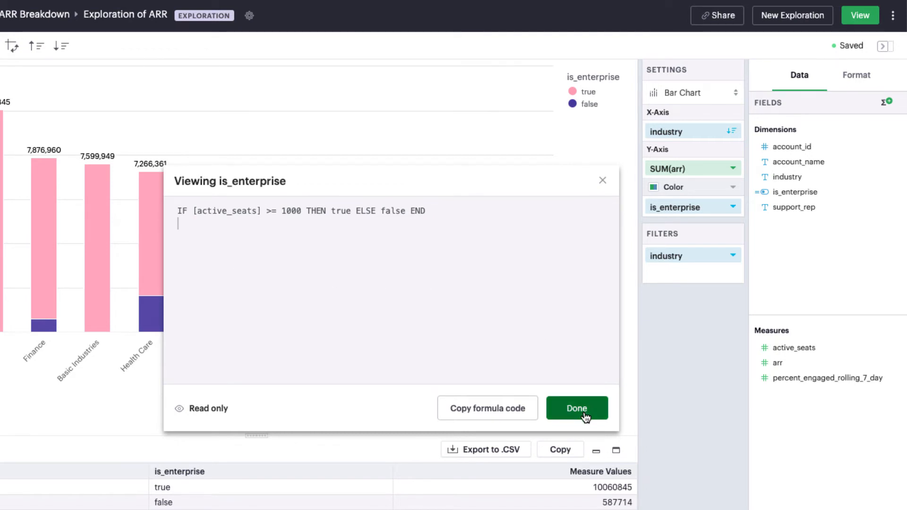
Dismiss the read-only is_enterprise formula view with Done
left_click(577, 408)
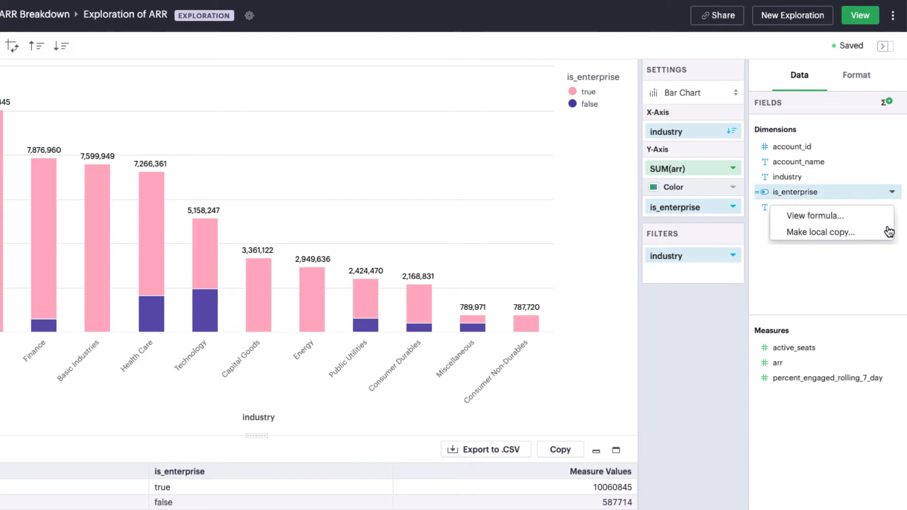
Make a local copy of is_enterprise renamed is_midmarket
left_click(816, 232)
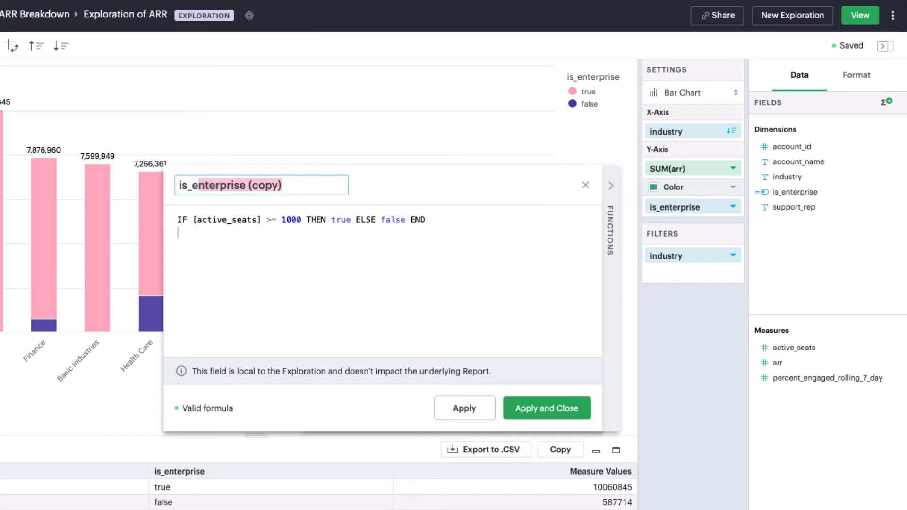
type("is_midmarket")
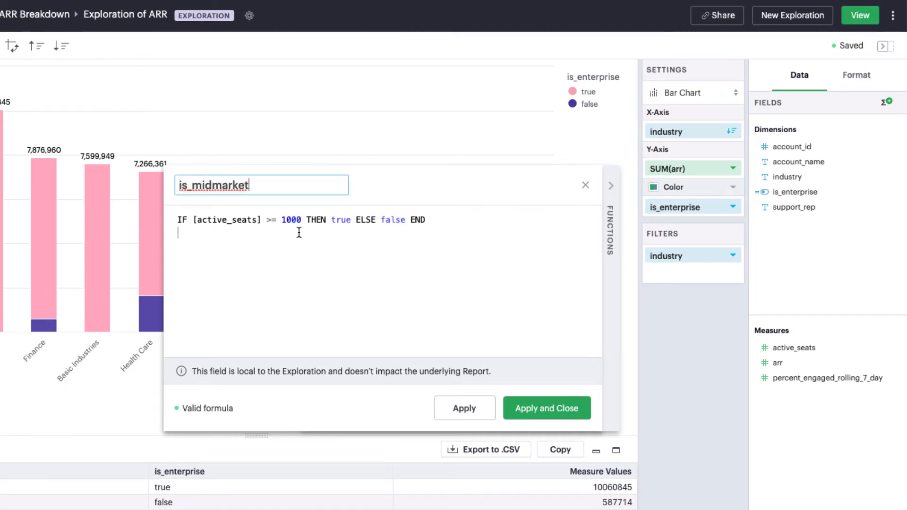
Change the formula to active_seats >= 200 AND active_seats <1000 and apply it
double_click(291, 220)
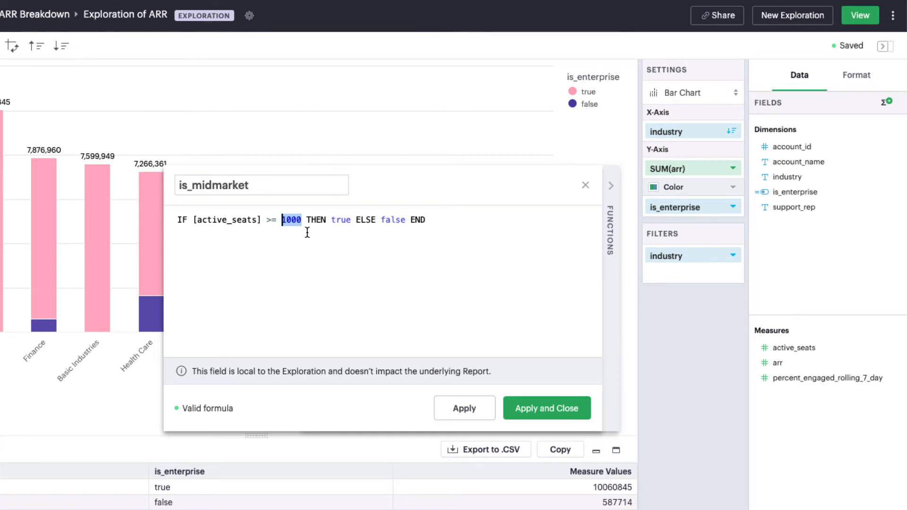
type("200")
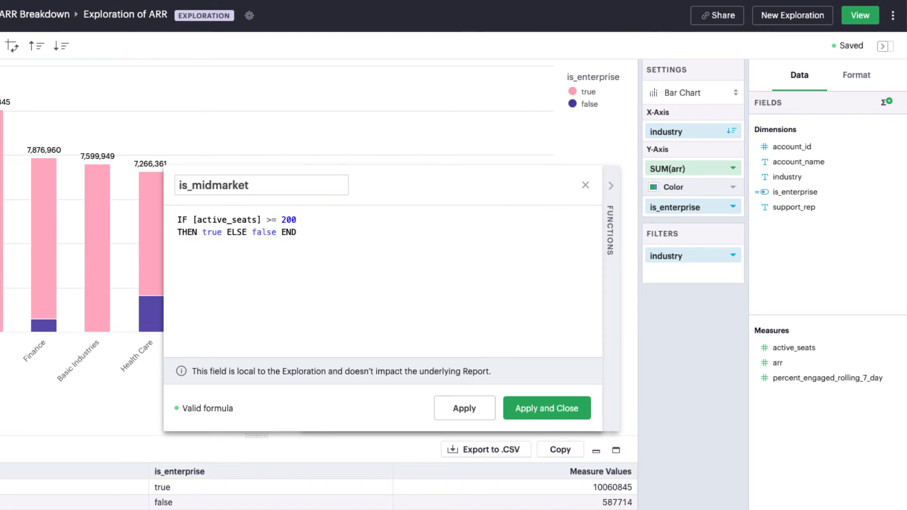
type("AND")
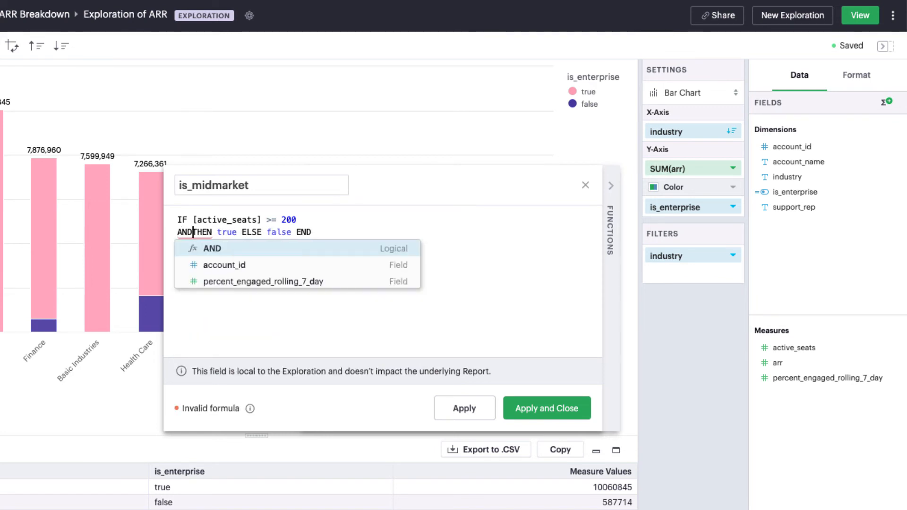
left_click(224, 264)
type("[active_seats] ")
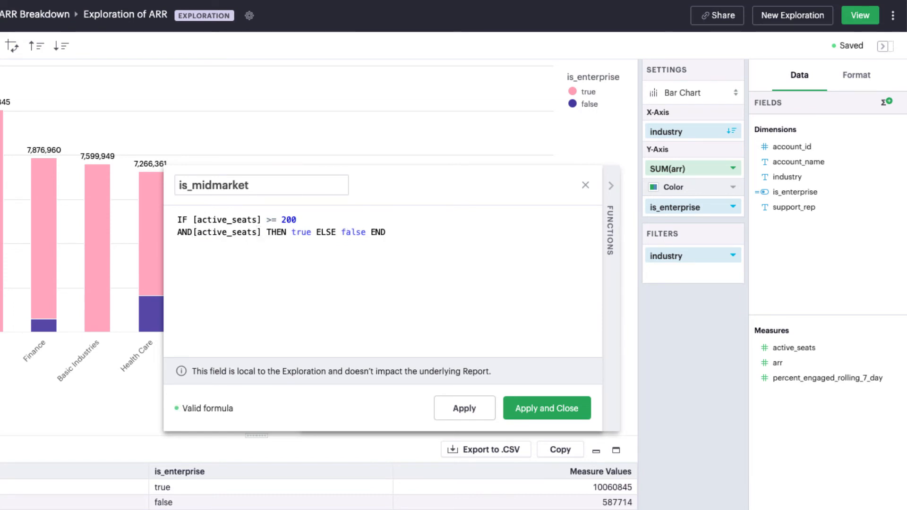
type("<1000")
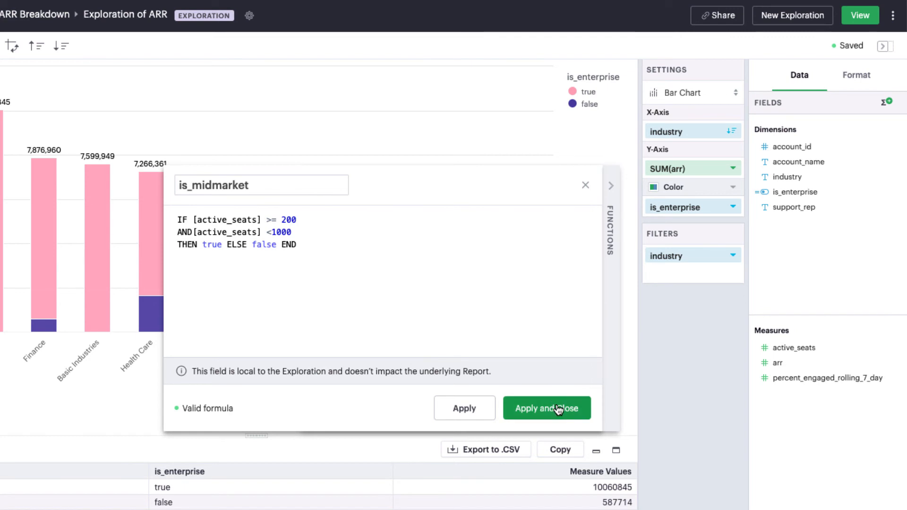
left_click(546, 408)
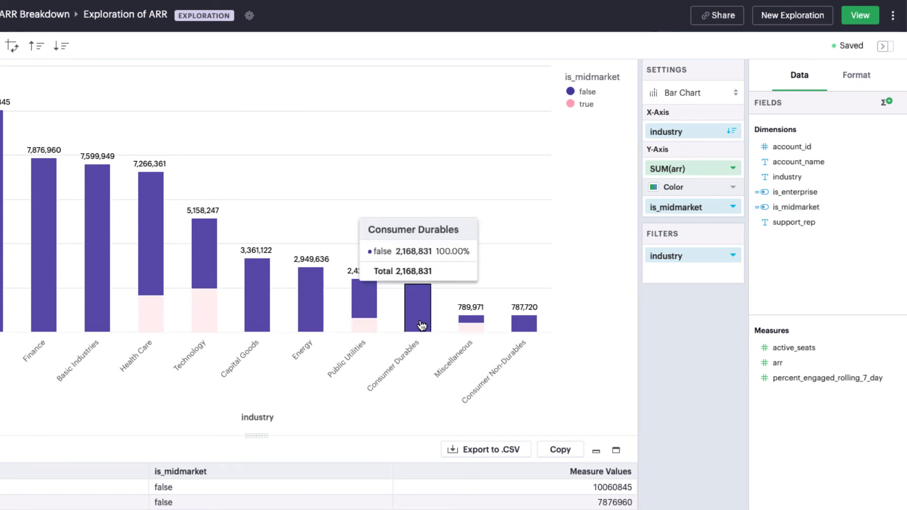
mouse_move(363, 304)
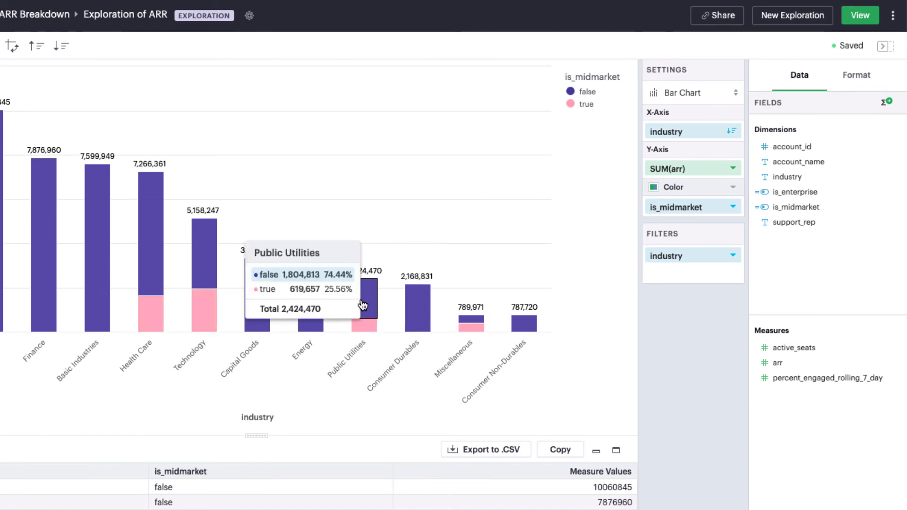
mouse_move(616, 357)
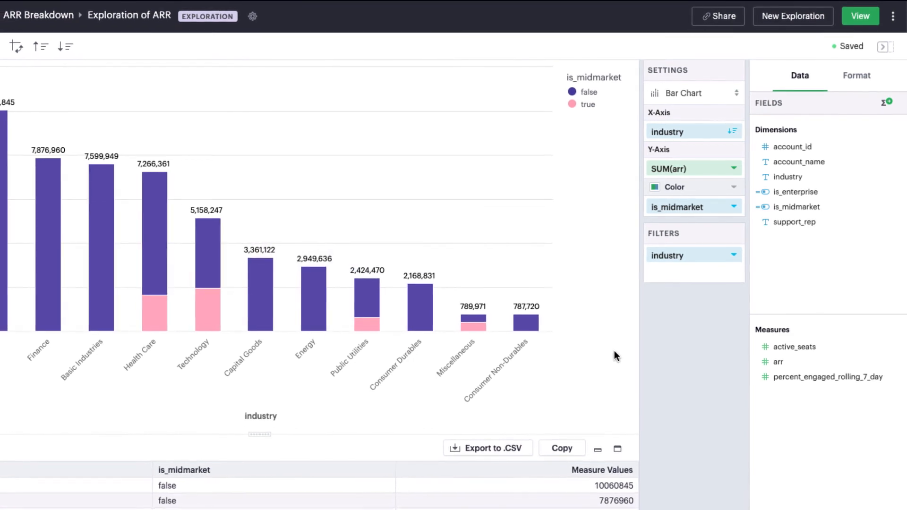